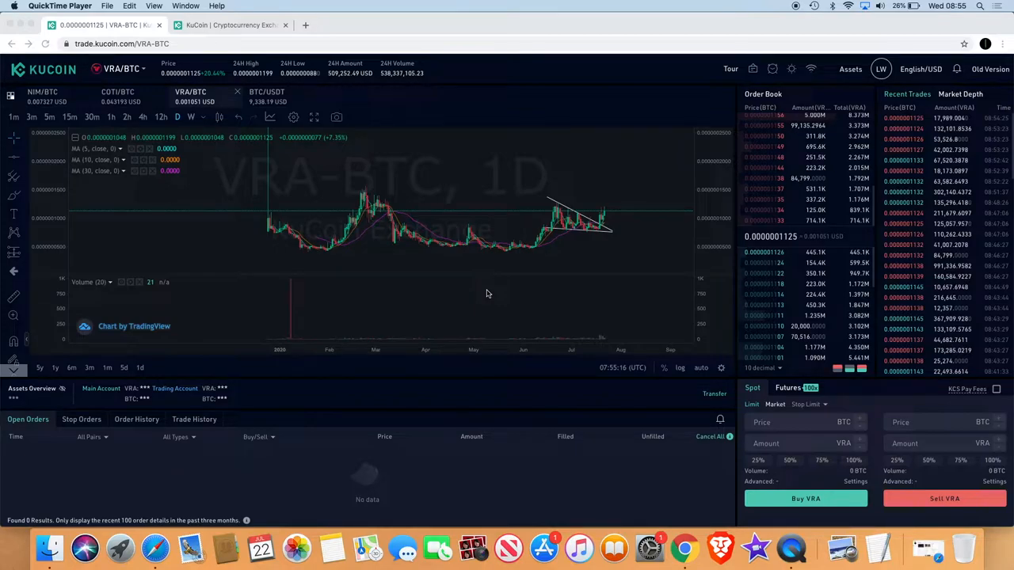
pyautogui.moveTo(500, 274)
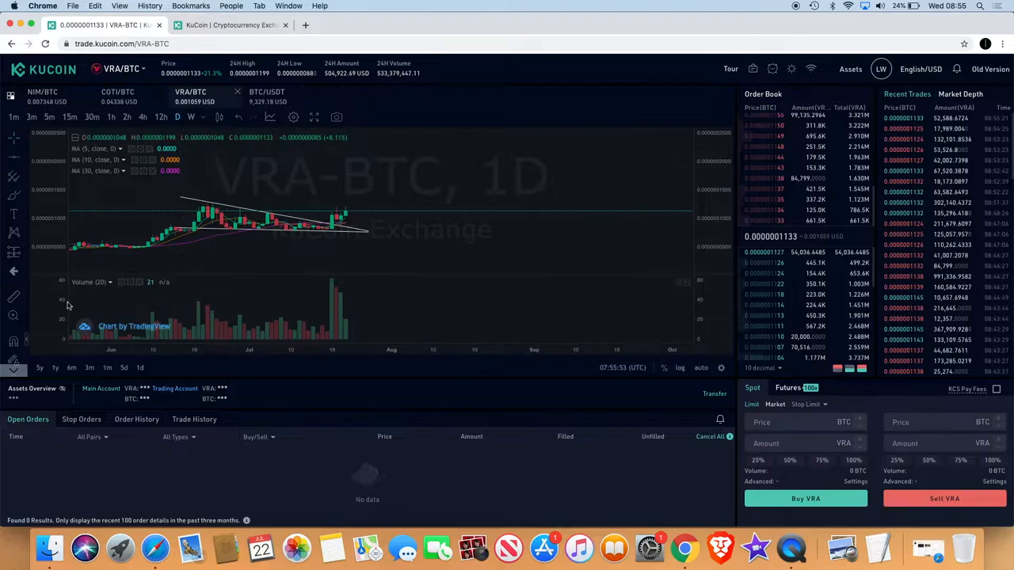
pyautogui.moveTo(357, 223)
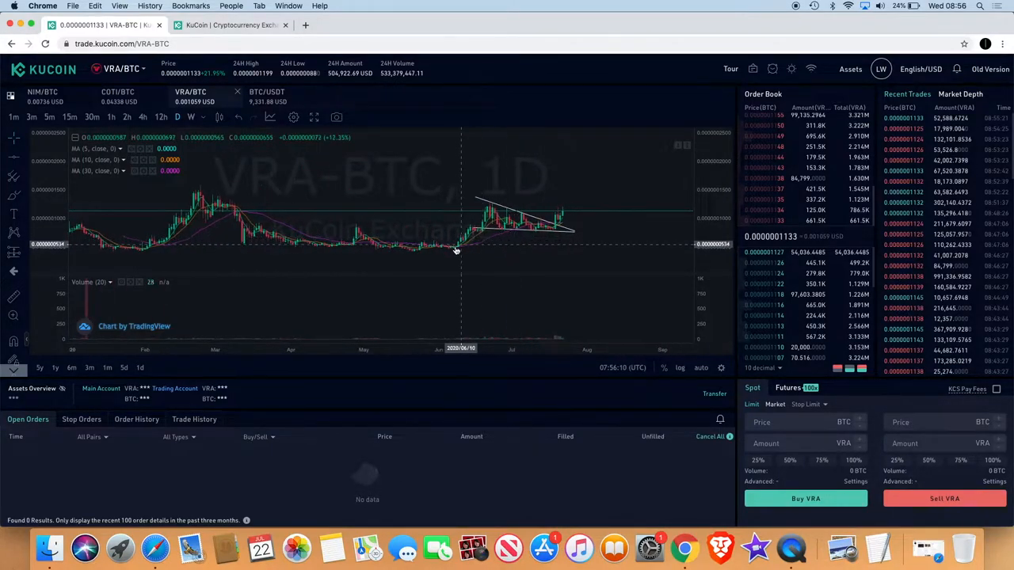
pyautogui.moveTo(711, 193)
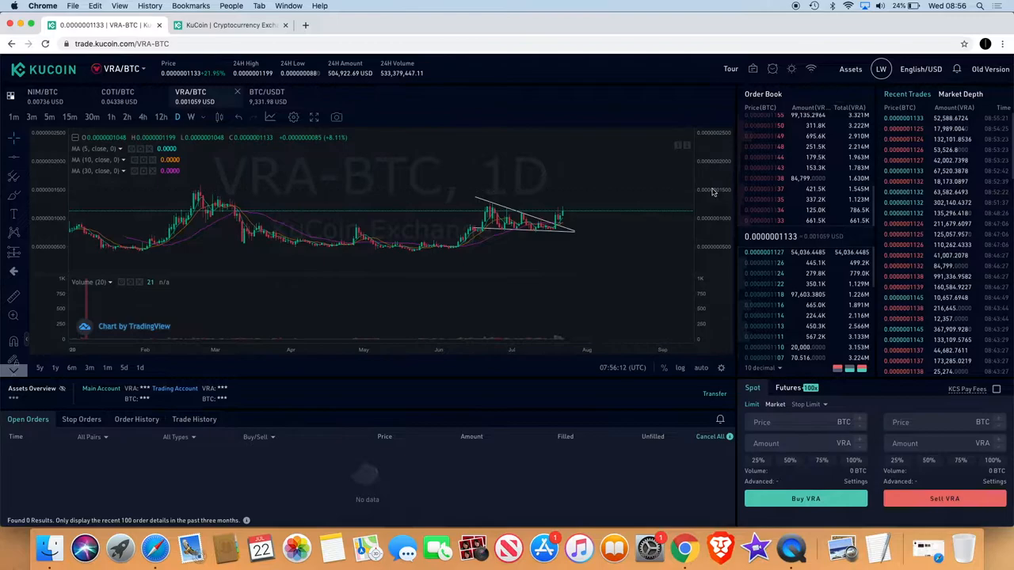
pyautogui.moveTo(578, 214)
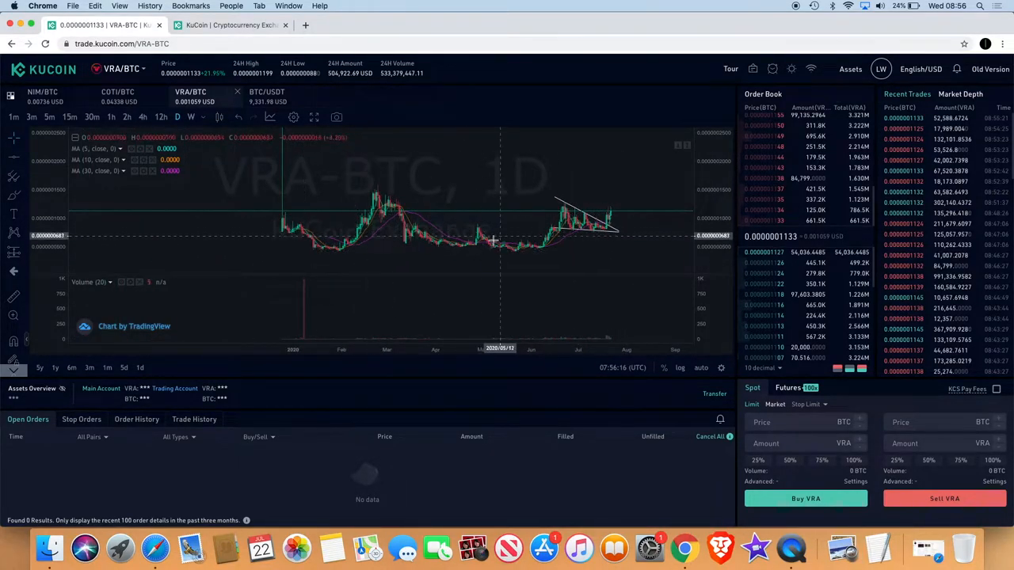
pyautogui.moveTo(450, 252)
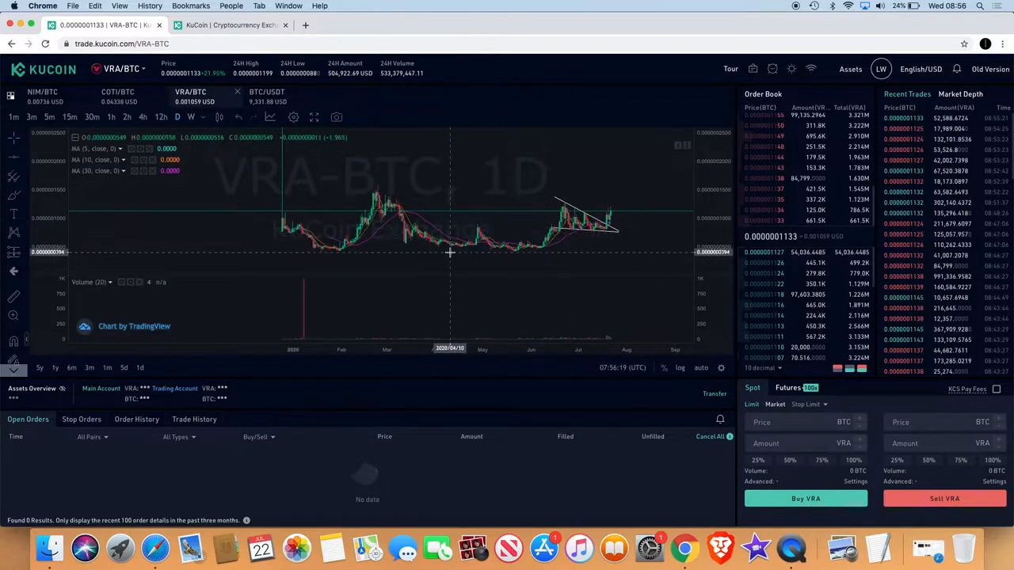
pyautogui.moveTo(419, 195)
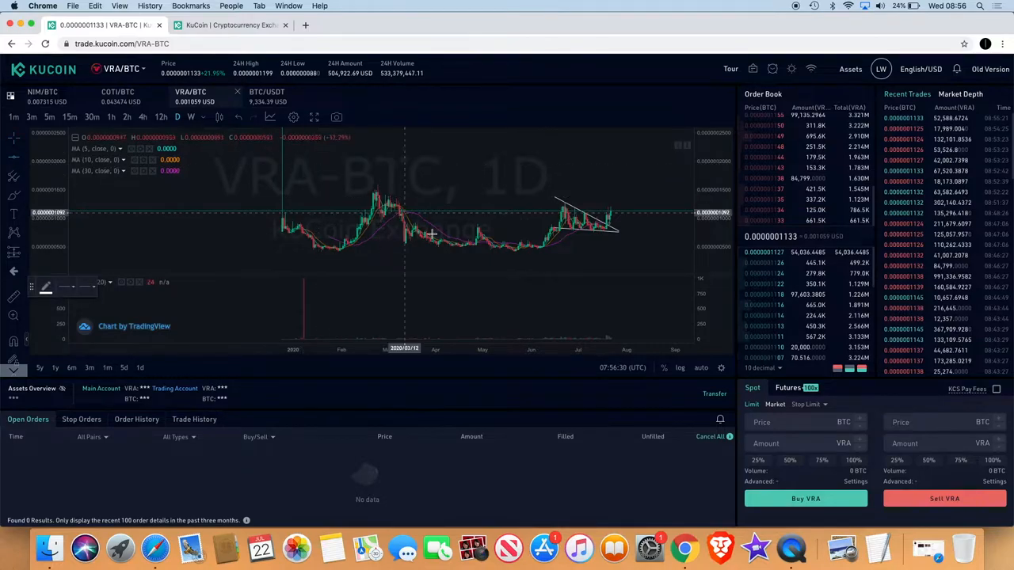
pyautogui.moveTo(545, 247)
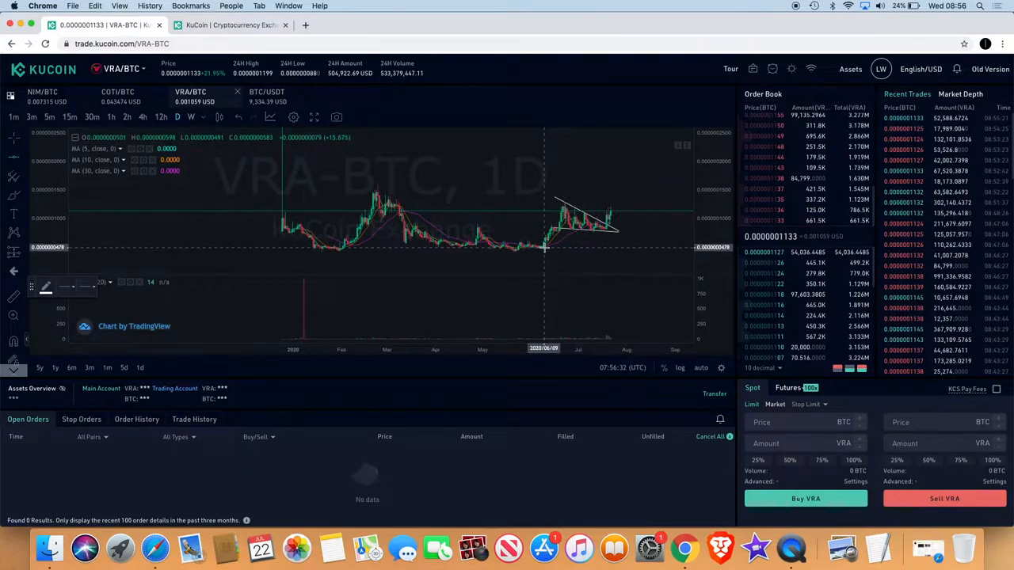
pyautogui.moveTo(598, 230)
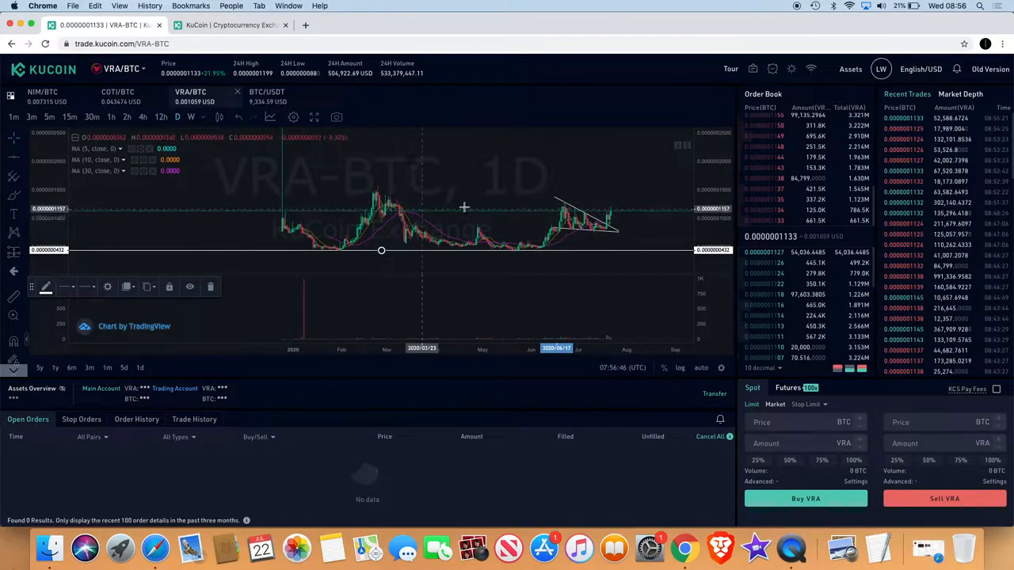
pyautogui.moveTo(471, 212)
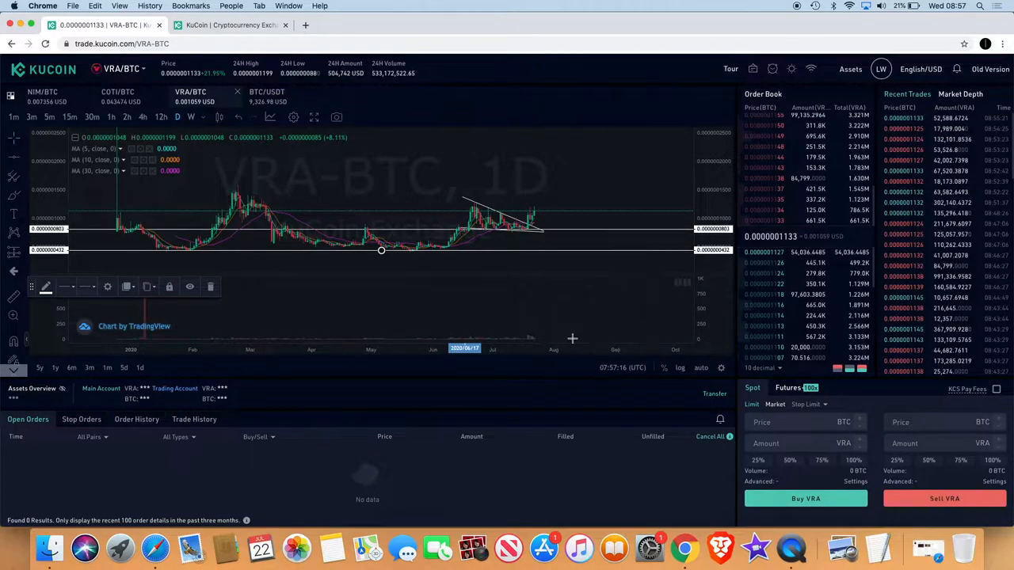
pyautogui.moveTo(564, 230)
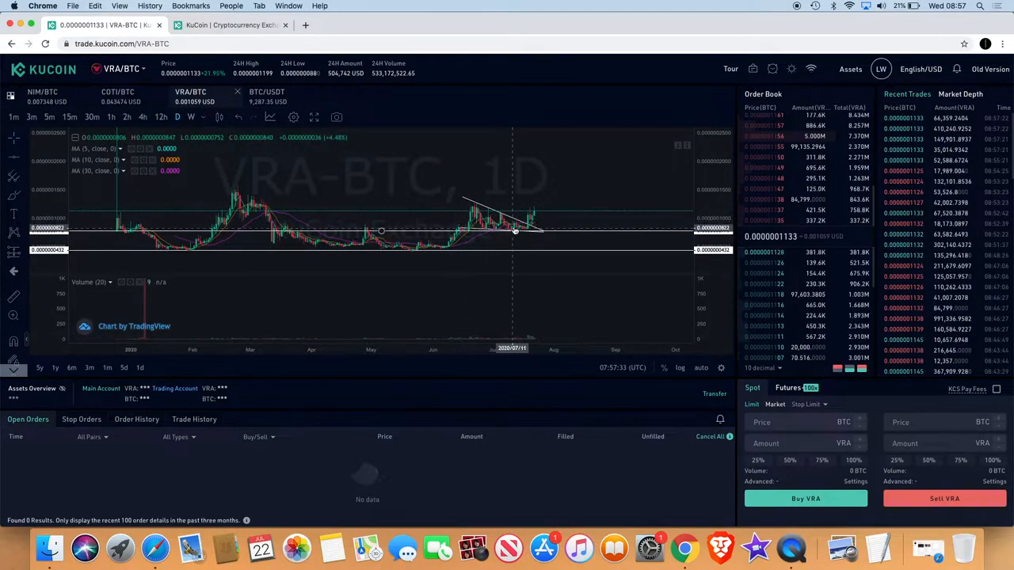
pyautogui.moveTo(529, 238)
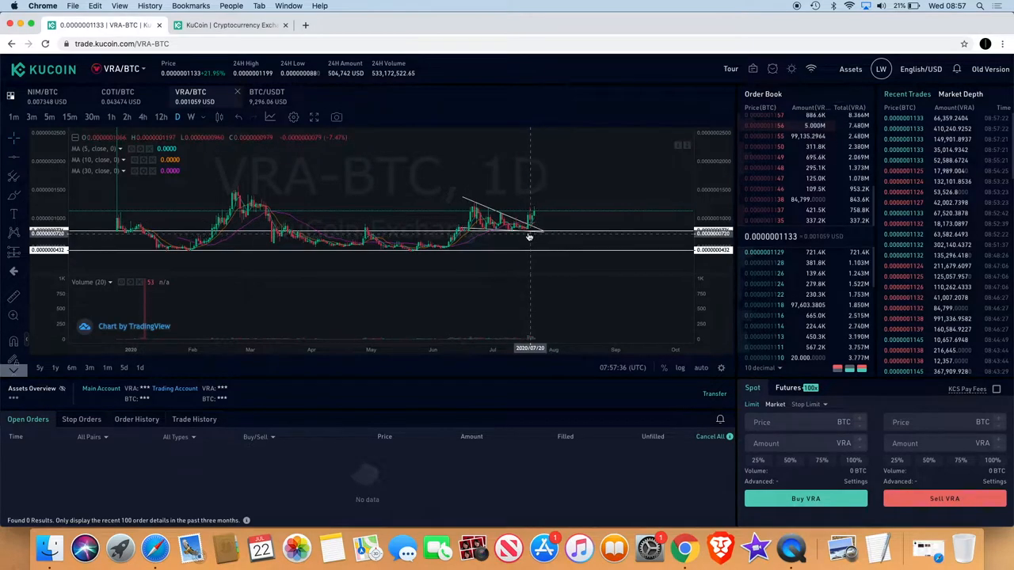
pyautogui.moveTo(535, 230)
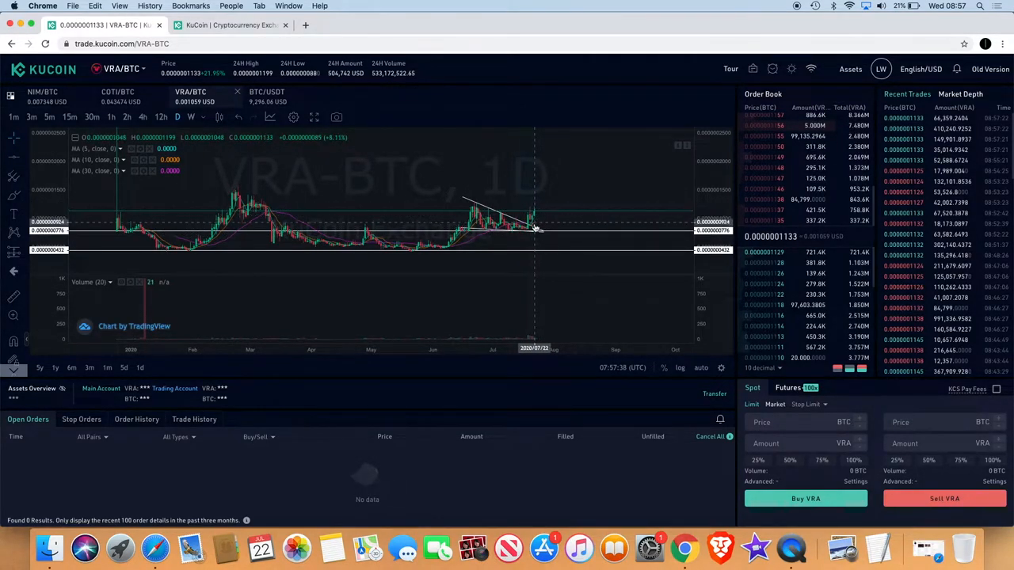
pyautogui.moveTo(604, 143)
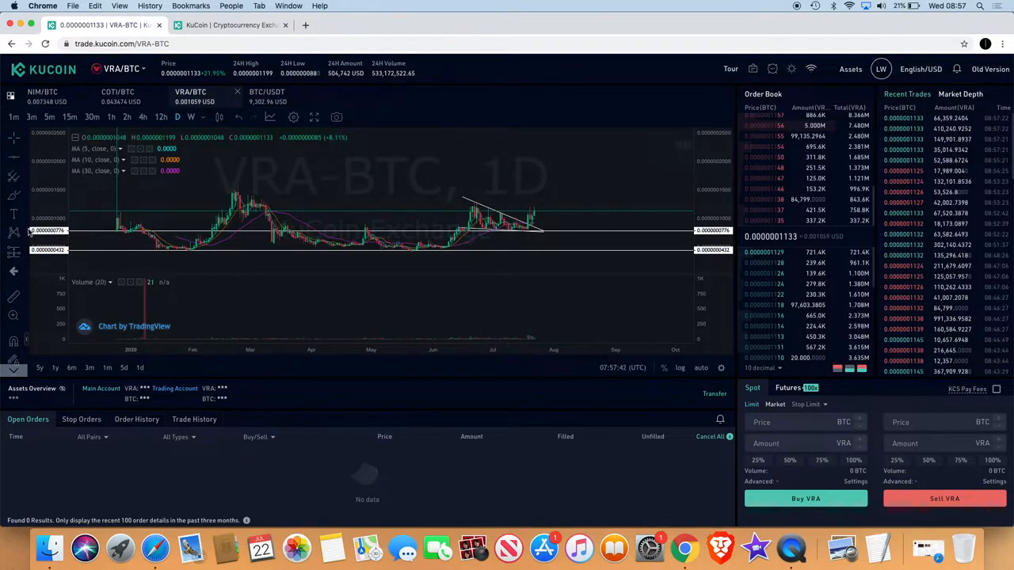
pyautogui.moveTo(319, 192)
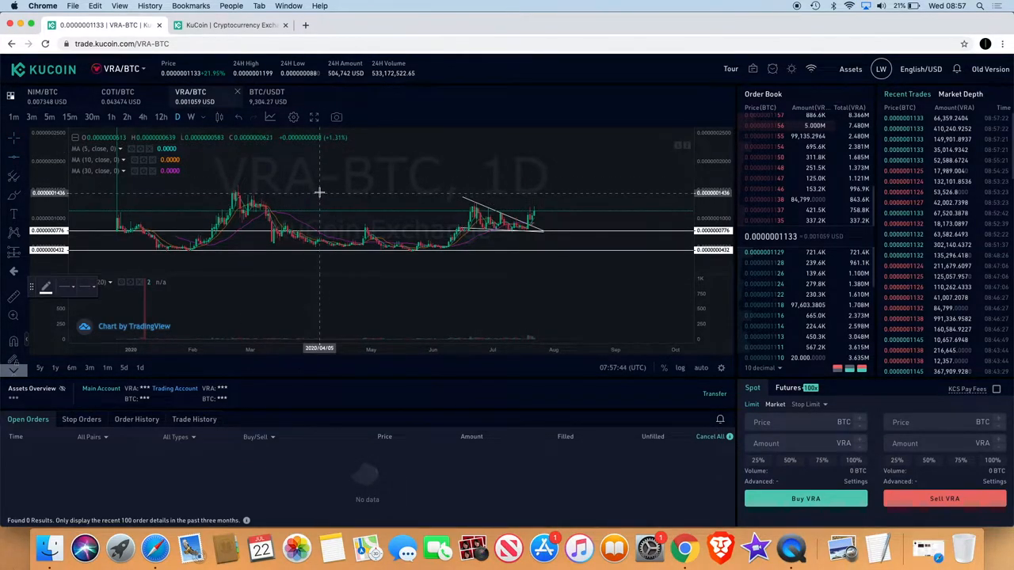
# Place a horizontal resistance line at 0.00000001501 across the March price peaks
pyautogui.moveTo(319, 191); pyautogui.dragTo(417, 190)
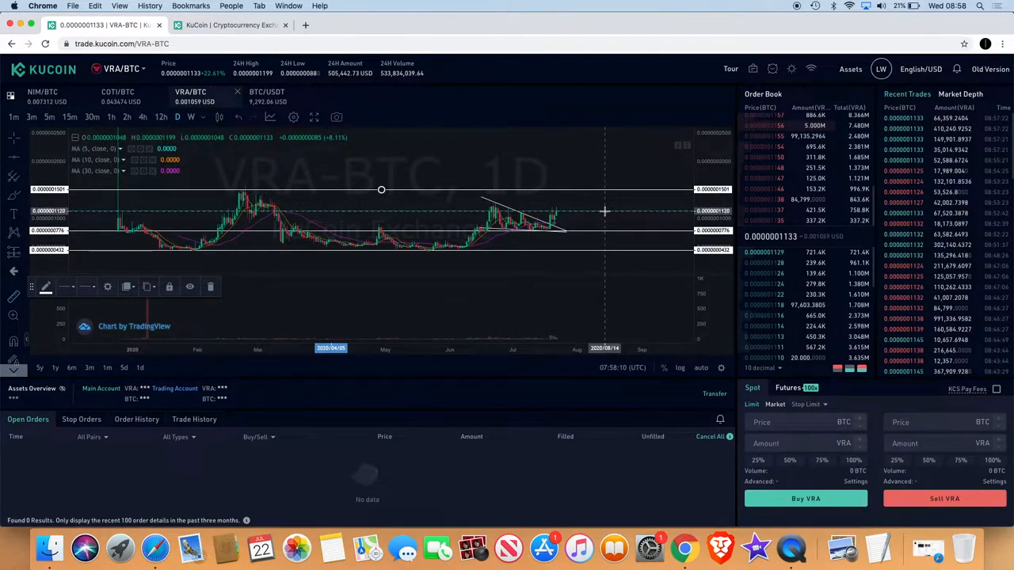
pyautogui.moveTo(601, 225)
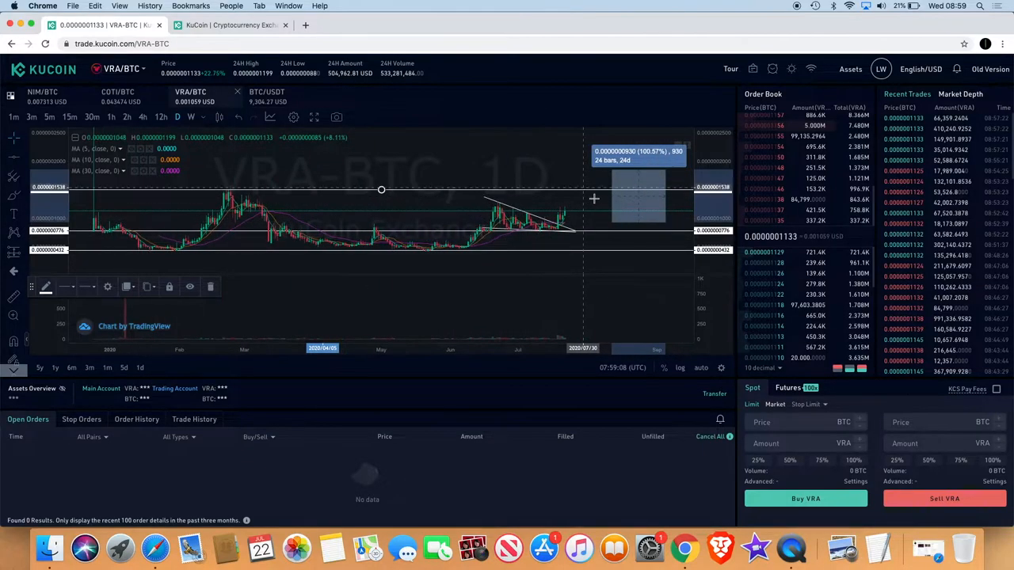
pyautogui.moveTo(609, 169)
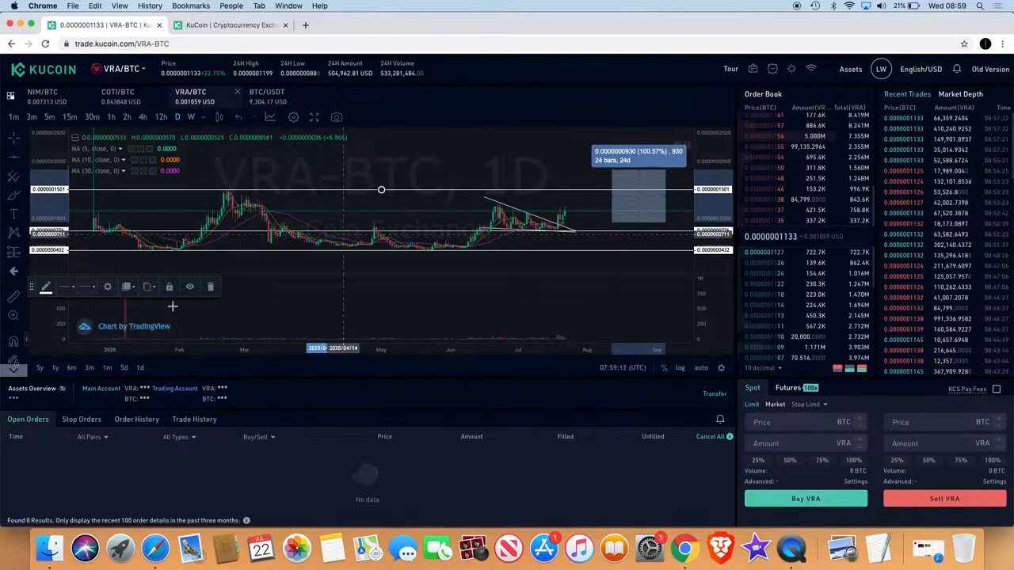
pyautogui.moveTo(646, 167)
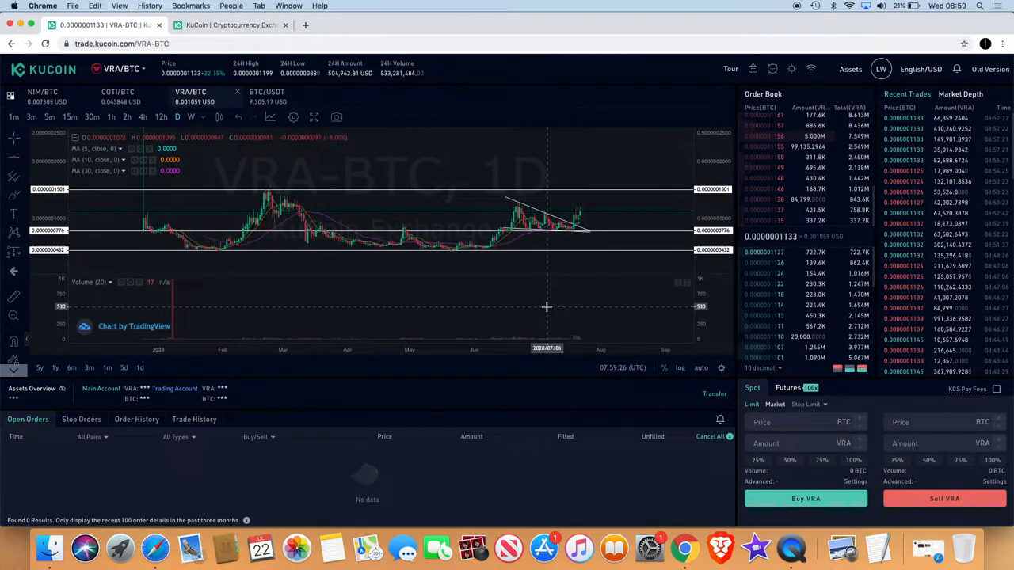
pyautogui.moveTo(325, 204)
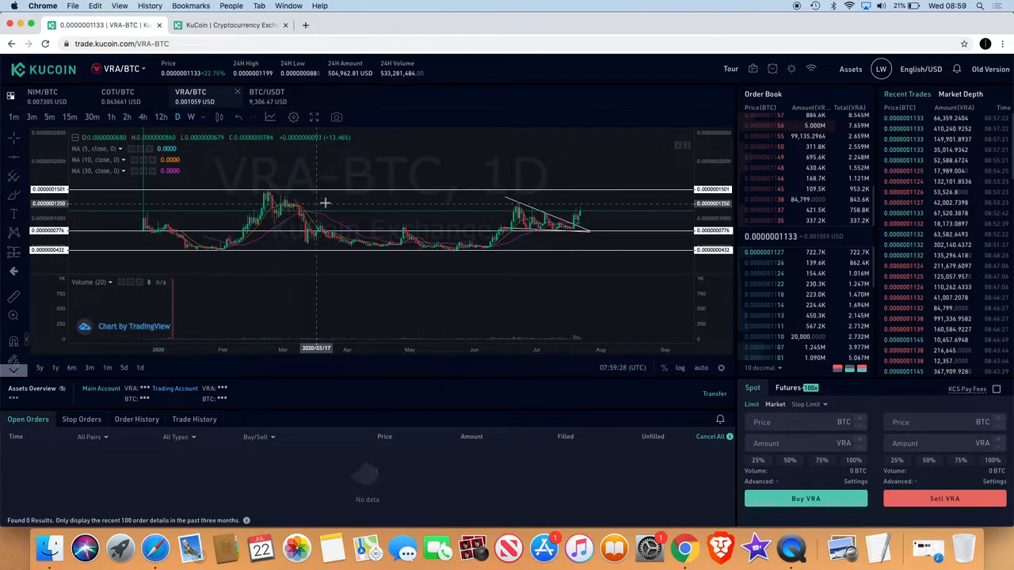
pyautogui.moveTo(375, 199)
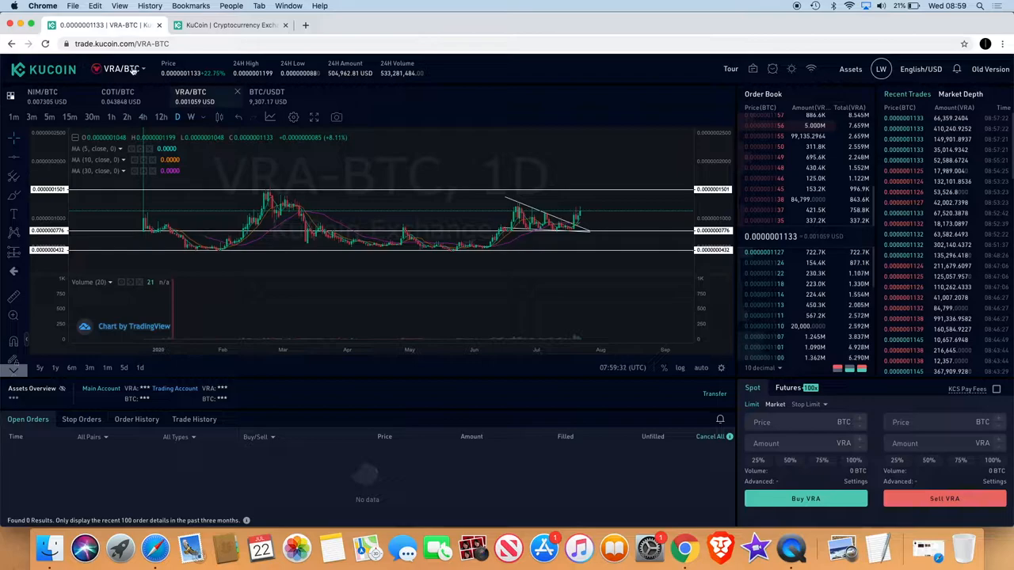
pyautogui.moveTo(248, 157)
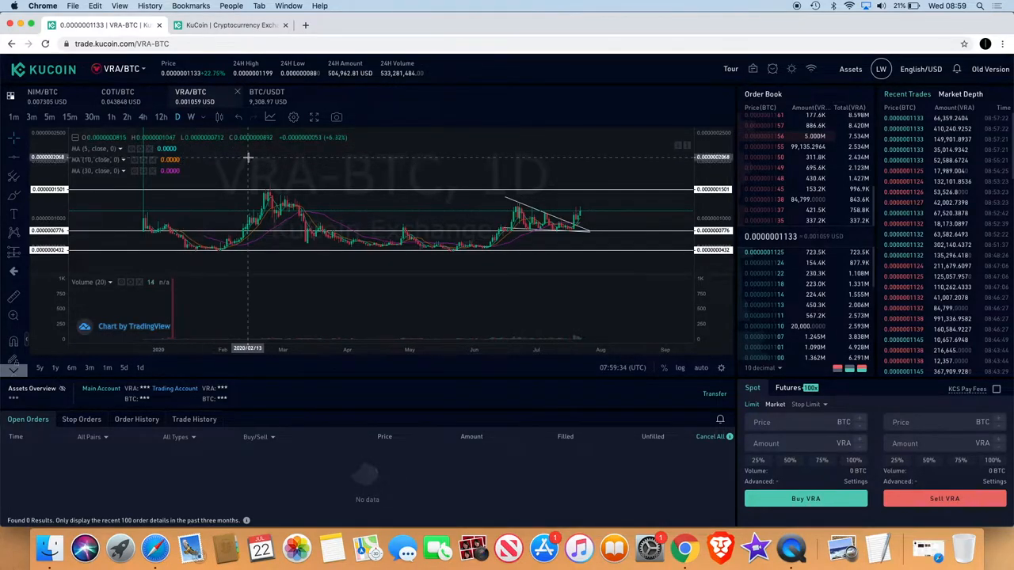
# Add Relative Strength Index (14) and MACD (12, 26, 9) panes beneath the VRA-BTC daily chart
pyautogui.click(293, 118)
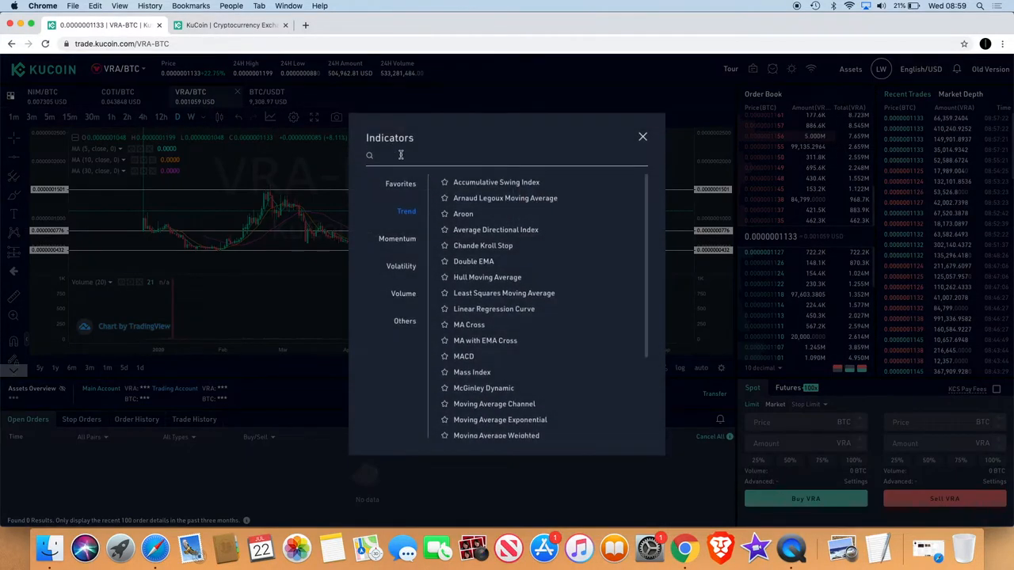
pyautogui.write('rel')
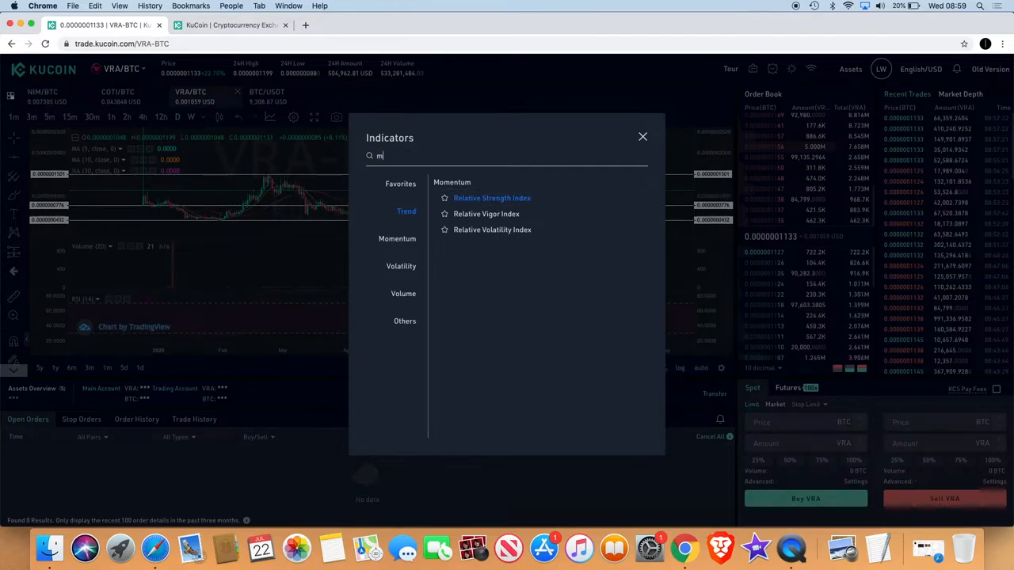
pyautogui.write('acd')
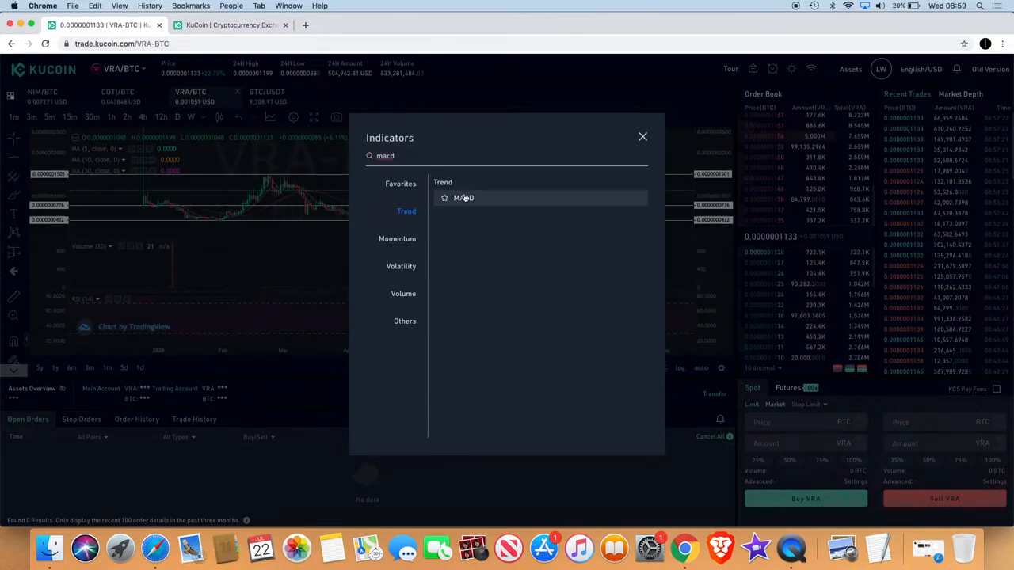
pyautogui.click(643, 136)
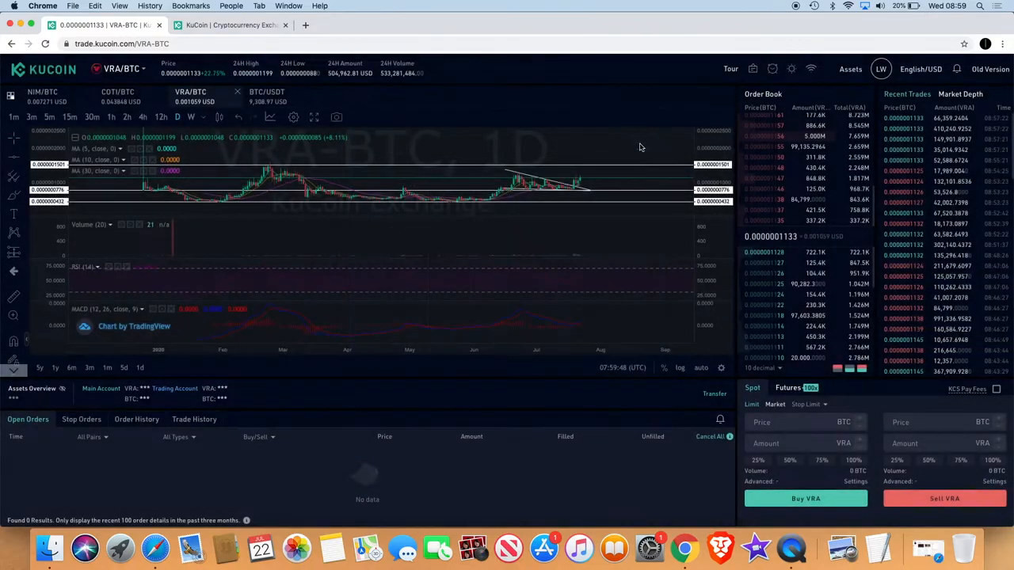
pyautogui.moveTo(557, 282)
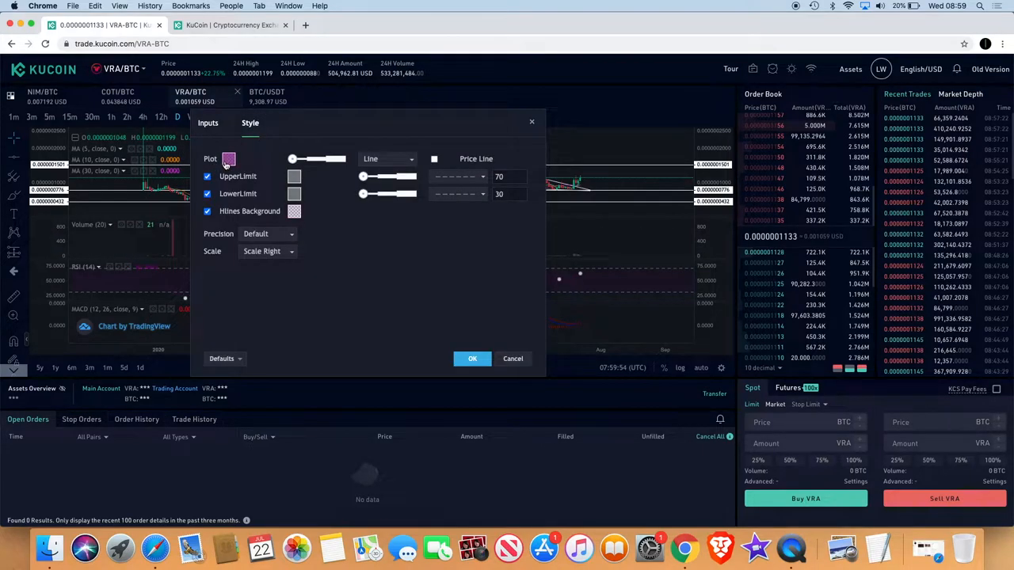
# Change the RSI plot colour to green in its Style settings
pyautogui.click(472, 358)
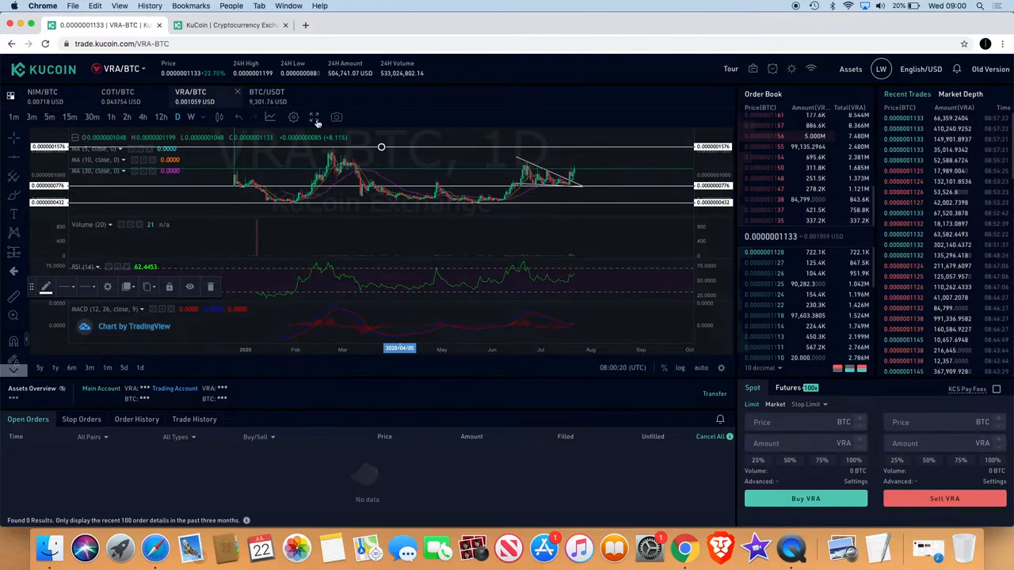
# Maximize the MACD pane so it fills the chart area alone
pyautogui.click(315, 117)
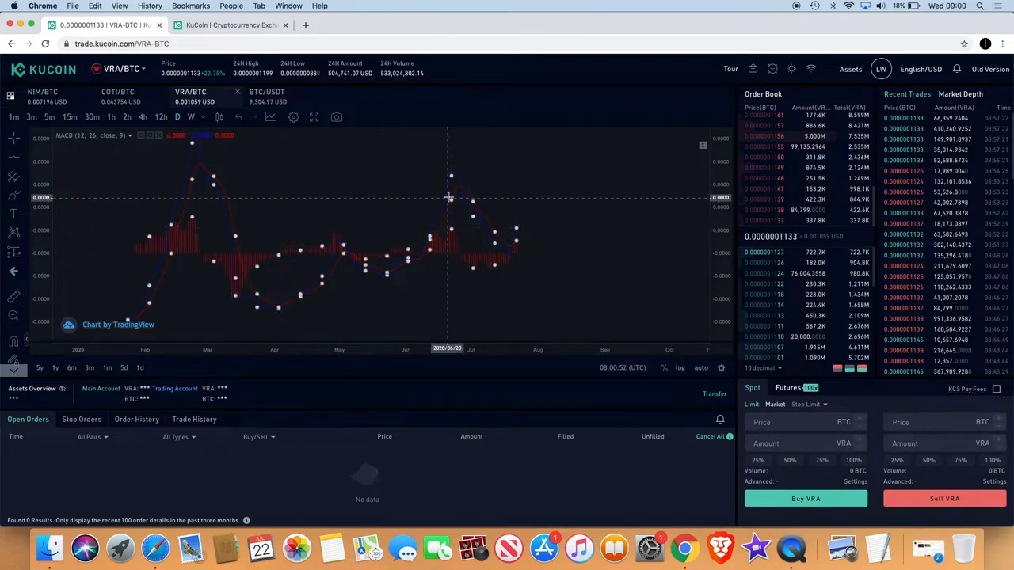
# Set the MACD line width to maximum in the MACD Style settings and confirm
pyautogui.rightClick(428, 207)
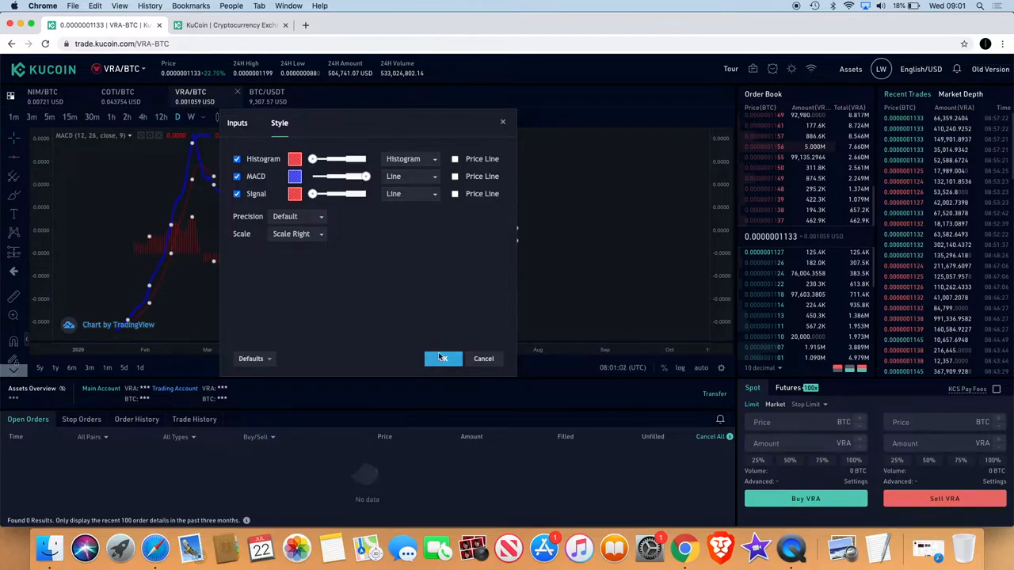
pyautogui.click(442, 358)
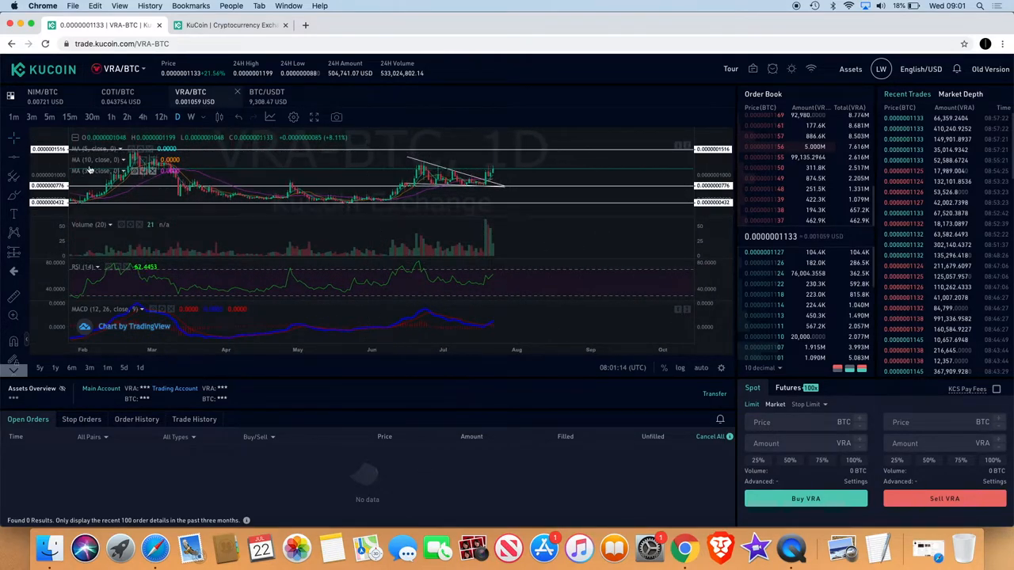
pyautogui.moveTo(127, 293)
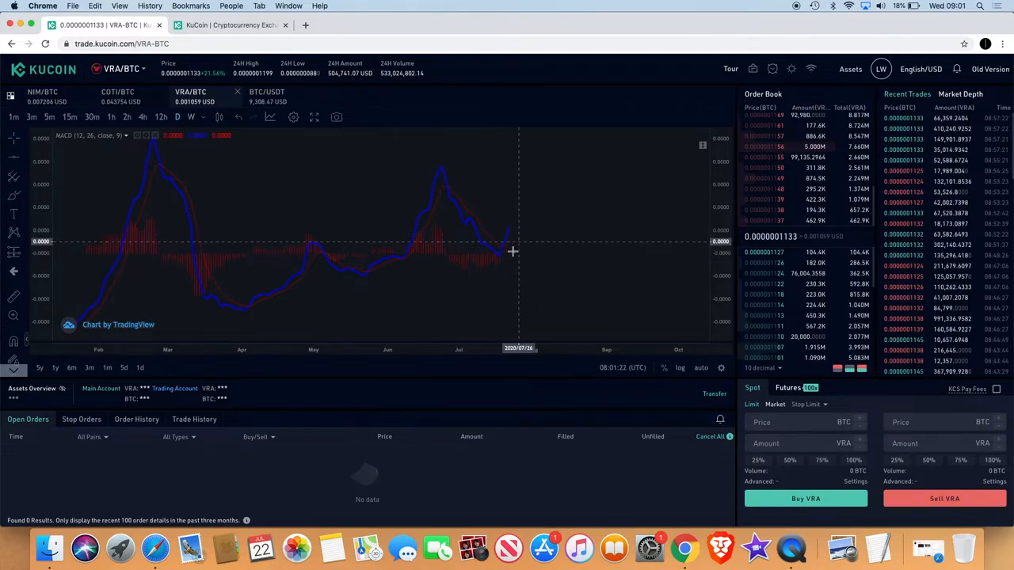
pyautogui.moveTo(489, 178)
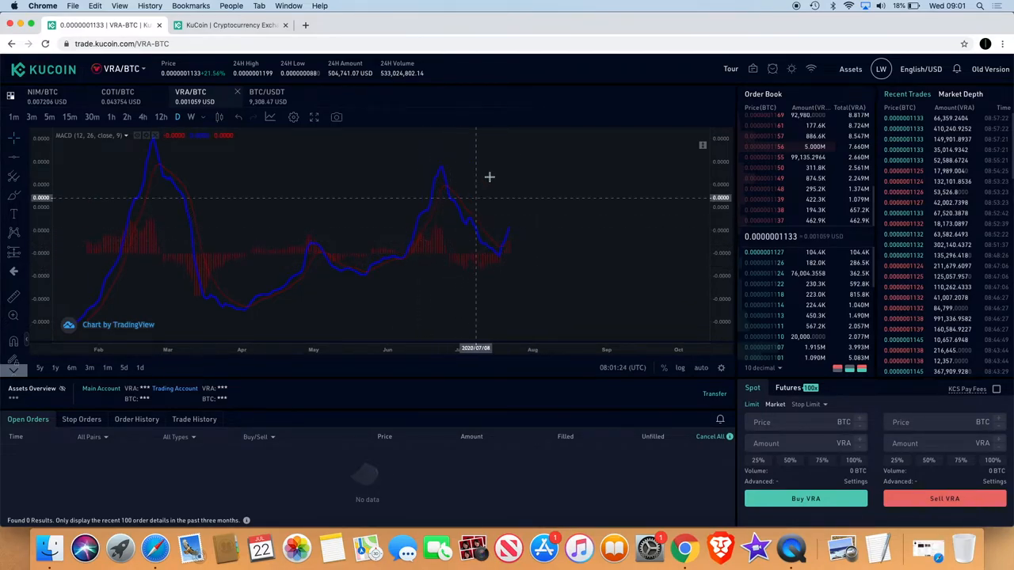
pyautogui.moveTo(515, 197)
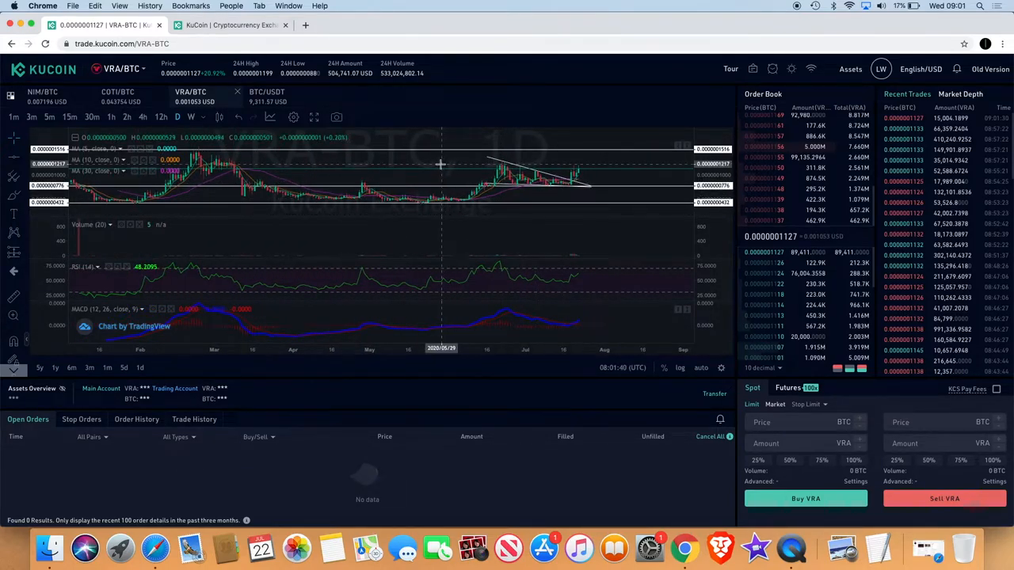
pyautogui.click(314, 117)
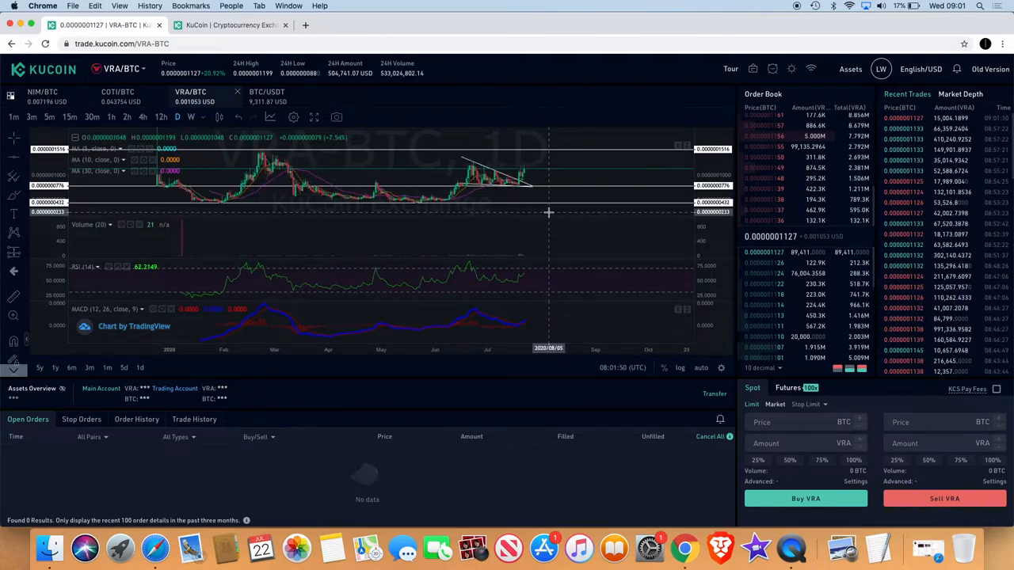
pyautogui.moveTo(550, 156)
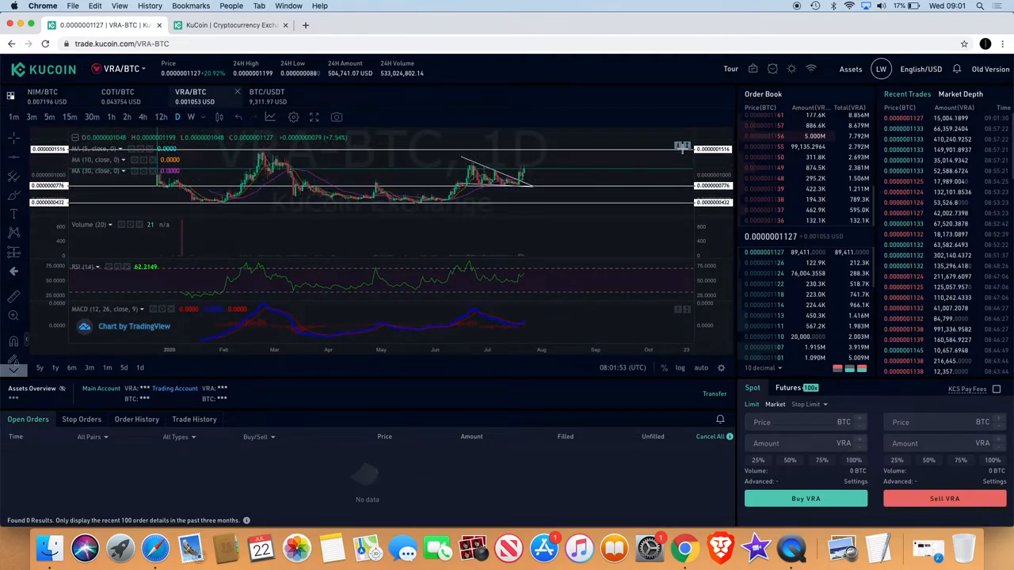
pyautogui.moveTo(636, 176)
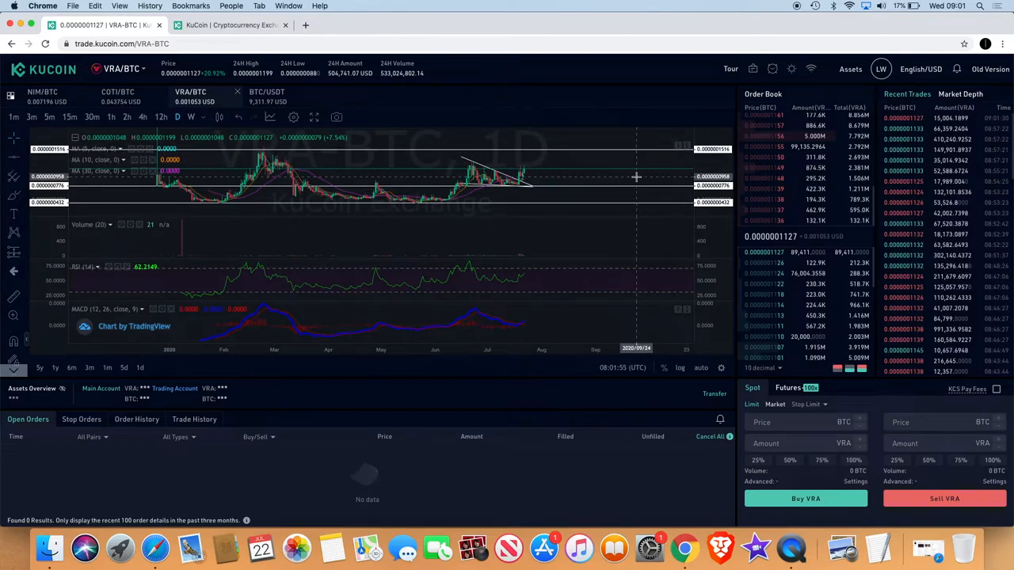
pyautogui.moveTo(650, 173)
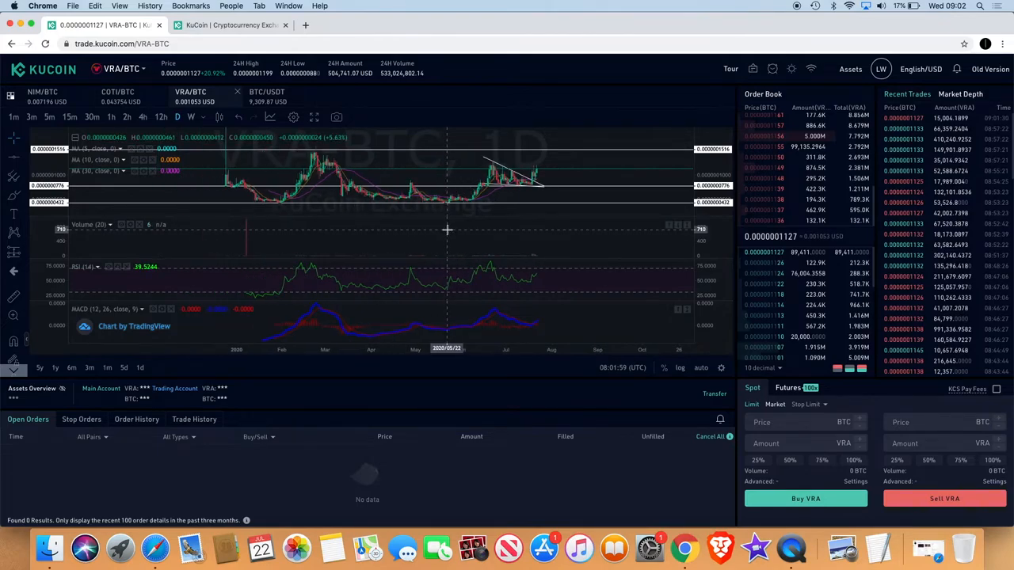
pyautogui.moveTo(621, 192)
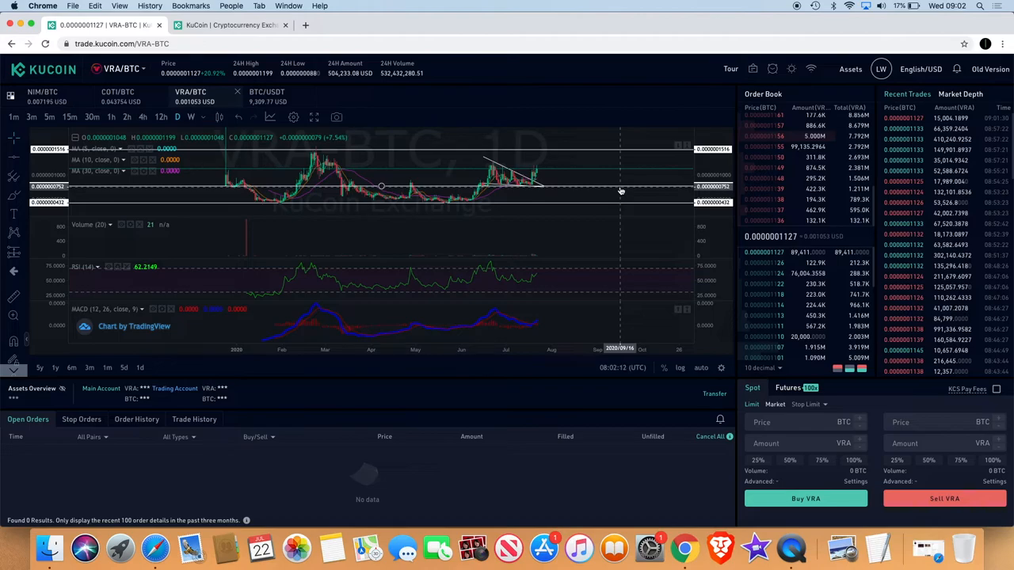
pyautogui.moveTo(617, 171)
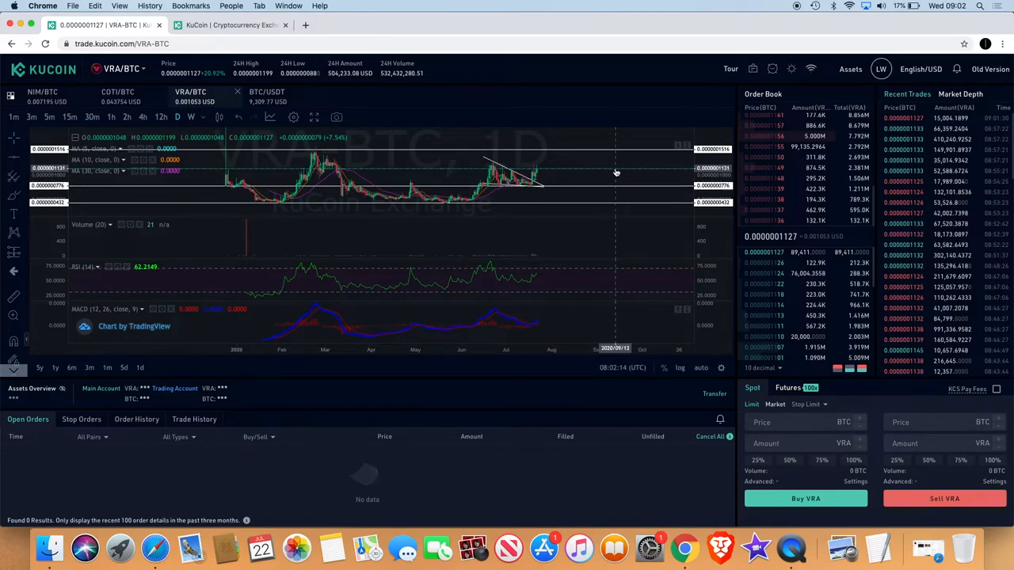